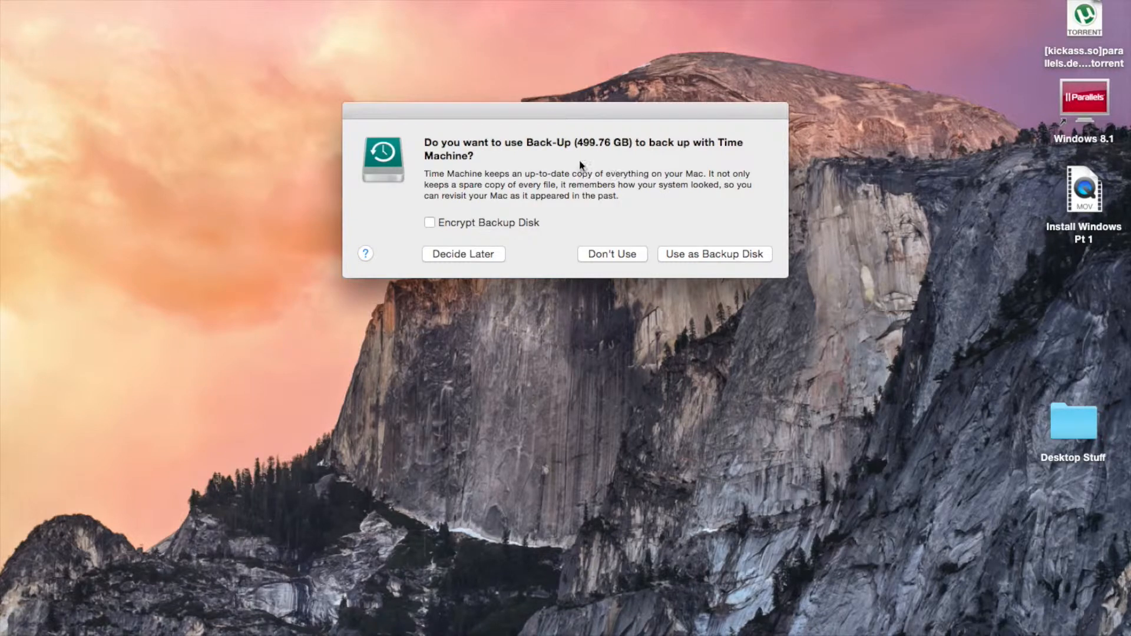
{"action": "mouse_move", "coordinate": [589, 95]}
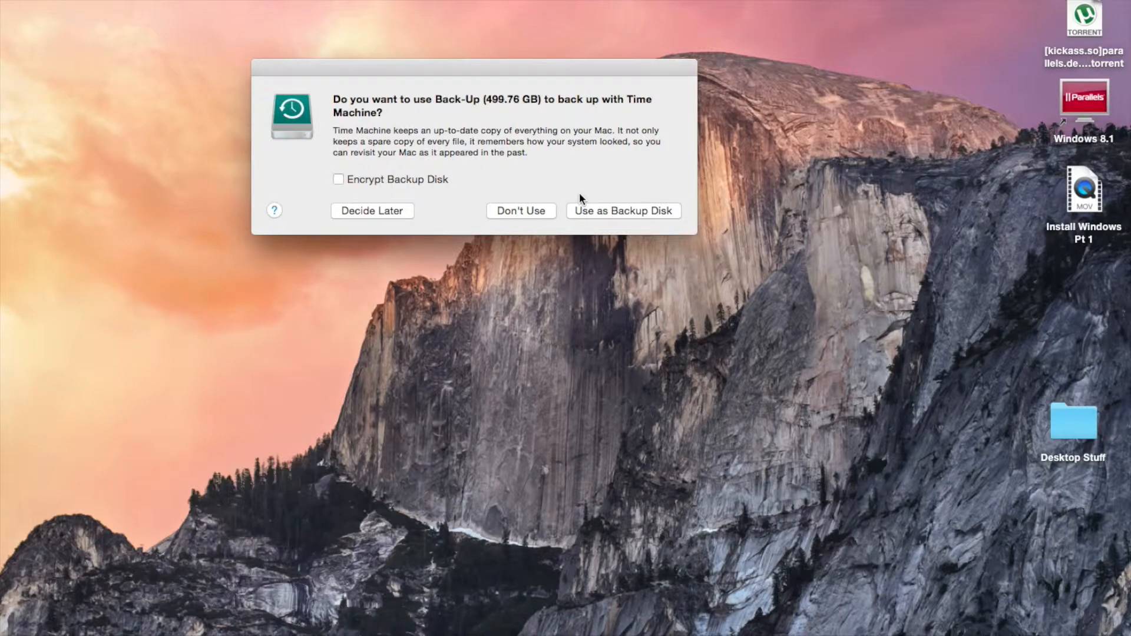
Accept the Back-Up disk (499.76 GB) as the Time Machine backup disk
{"action": "left_click", "coordinate": [624, 211]}
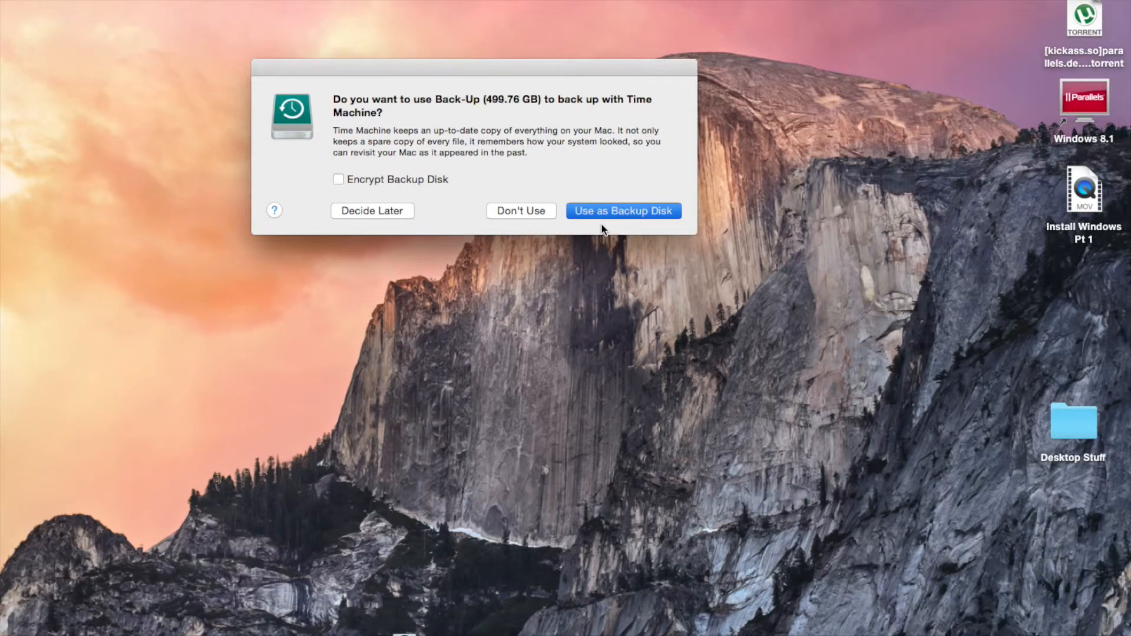
{"action": "left_click", "coordinate": [622, 211]}
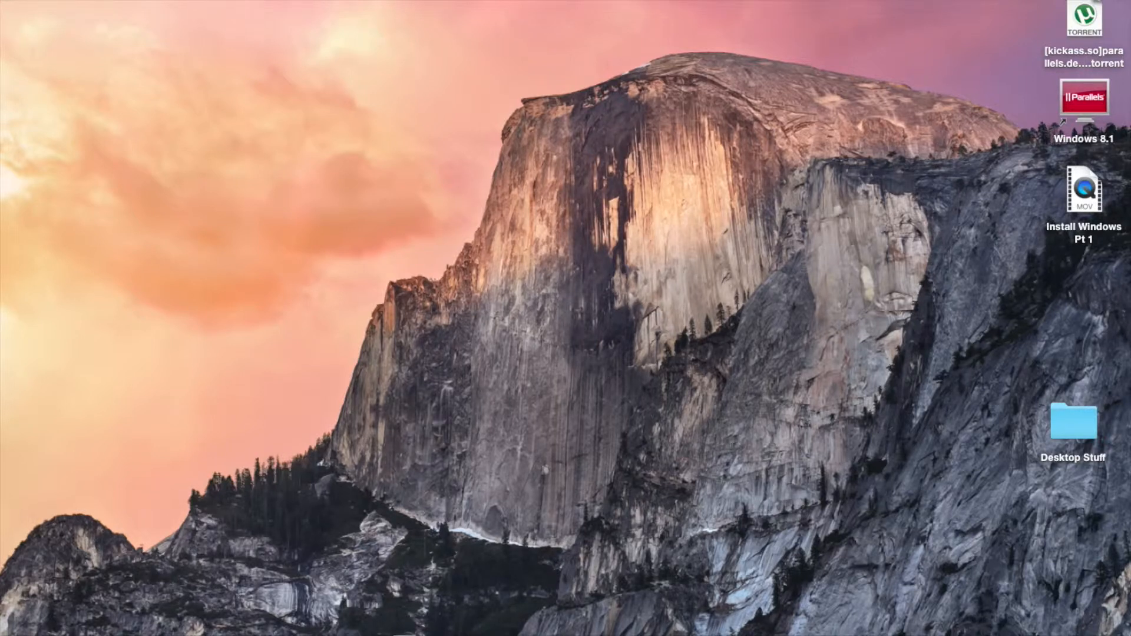
Search Spotlight for 'time machine' over the earlier 'disk utility' query and launch the top result
{"action": "type", "text": "disk utility"}
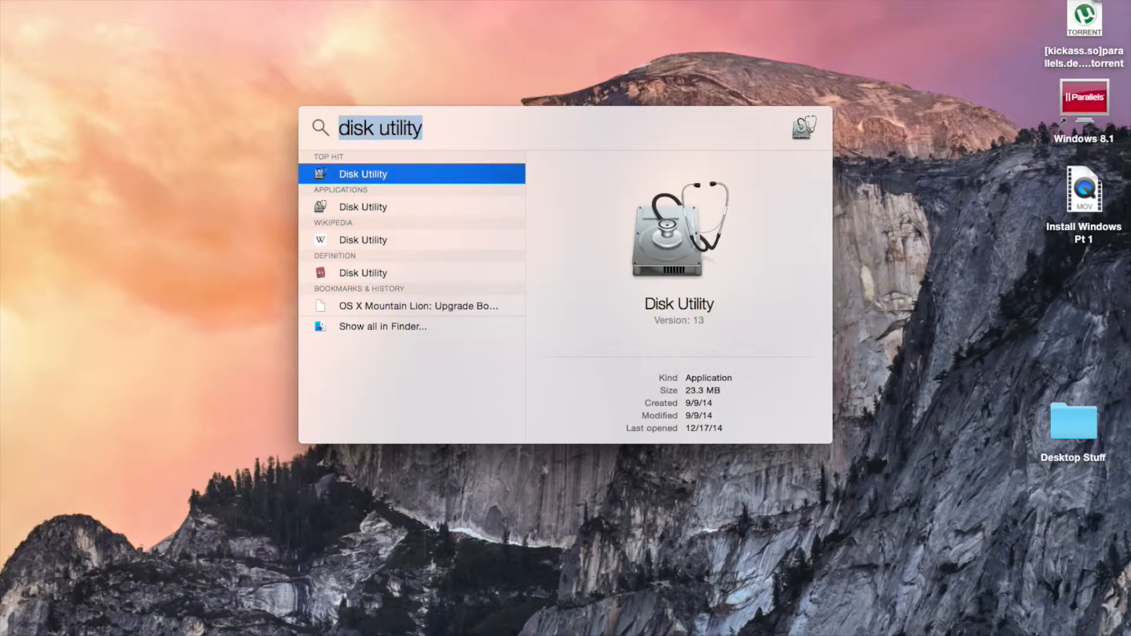
{"action": "type", "text": "t"}
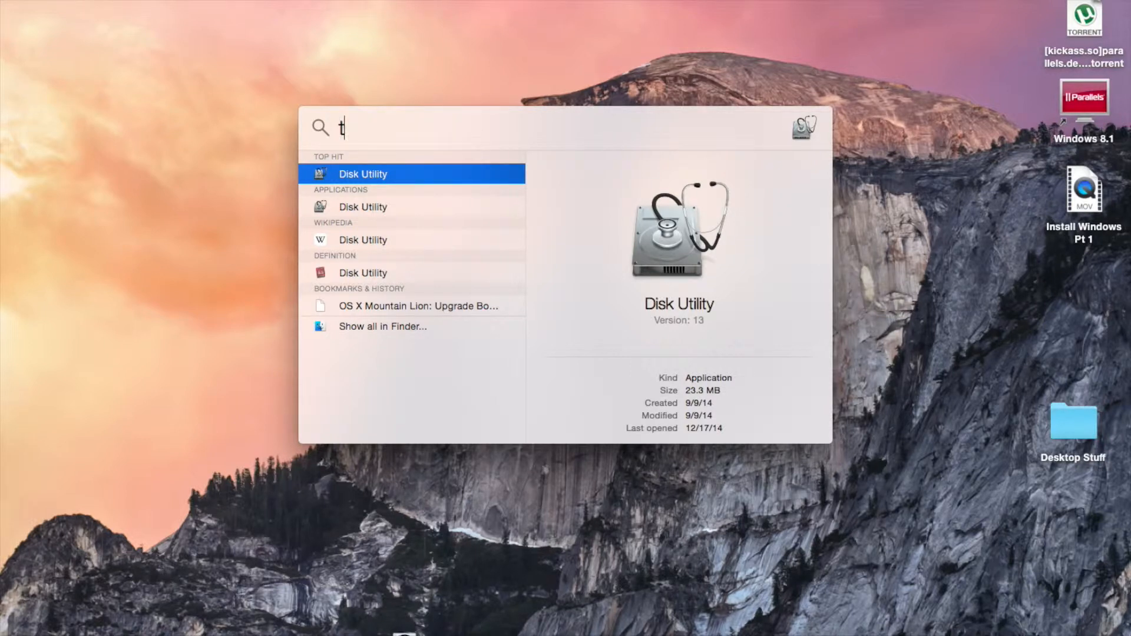
{"action": "type", "text": "ime machine"}
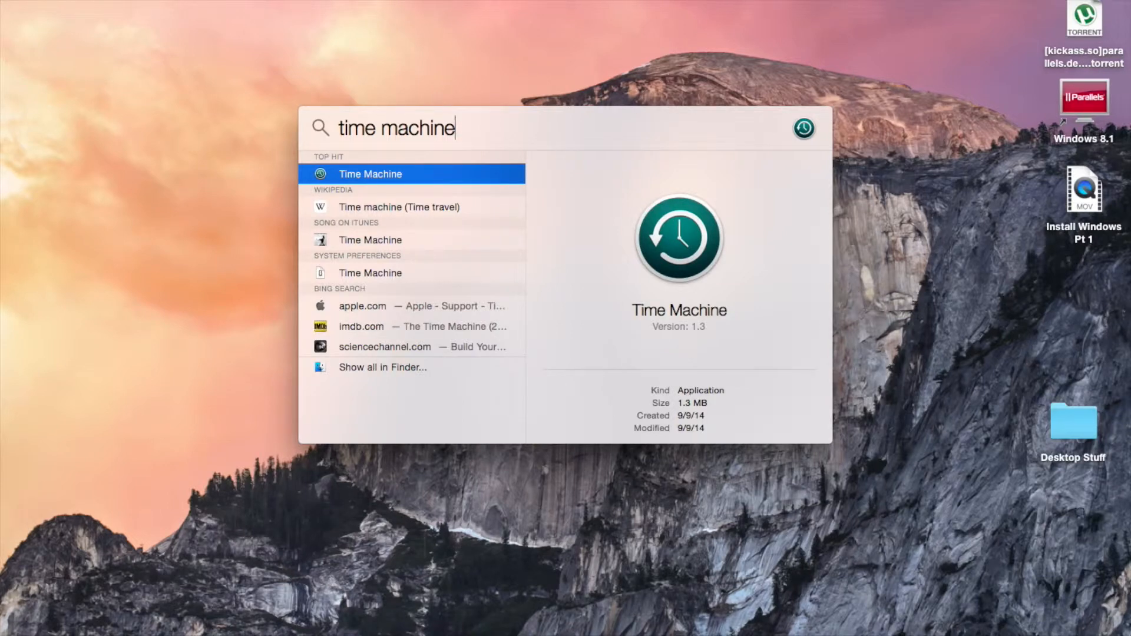
{"action": "key", "text": "escape"}
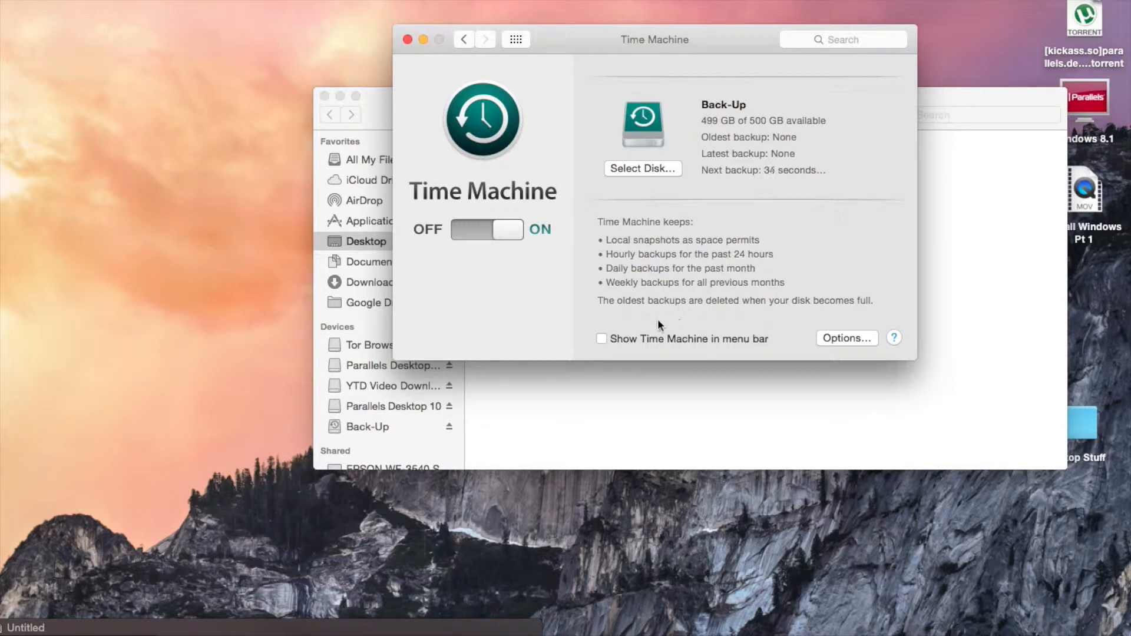
{"action": "mouse_move", "coordinate": [616, 345]}
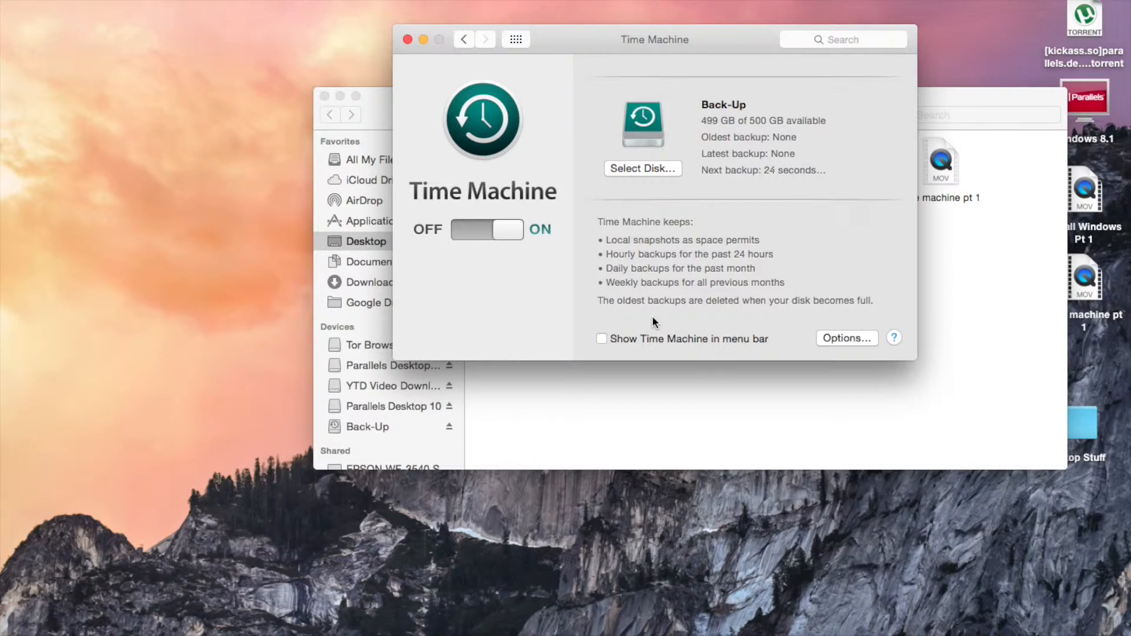
Enable 'Show Time Machine in menu bar' so its icon appears in the menu bar
{"action": "left_click", "coordinate": [602, 340]}
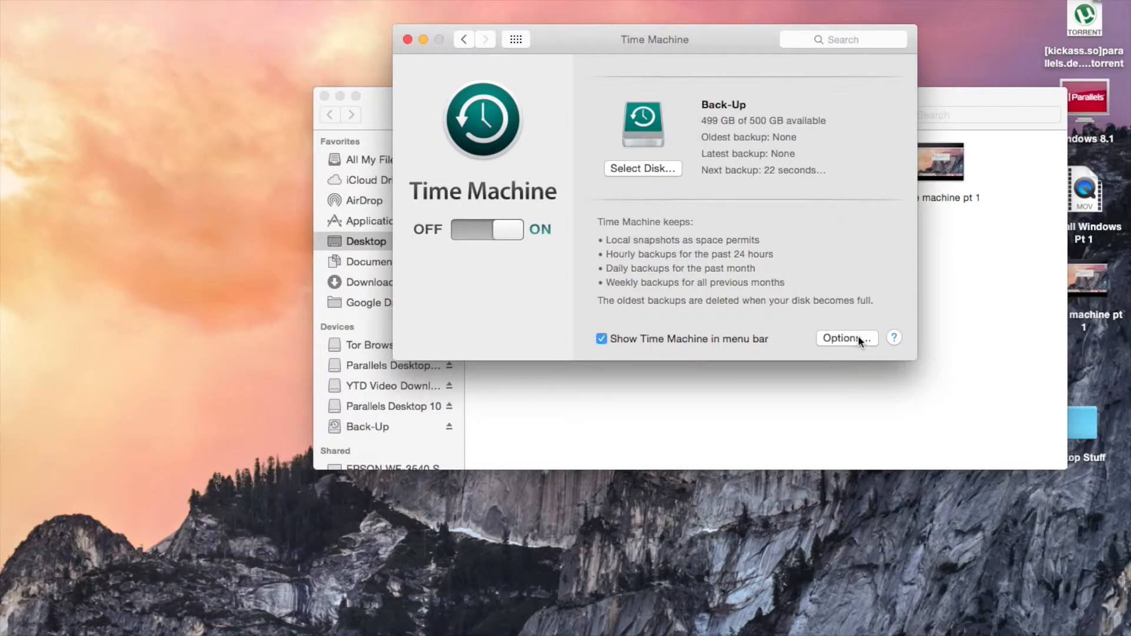
{"action": "left_click", "coordinate": [845, 338]}
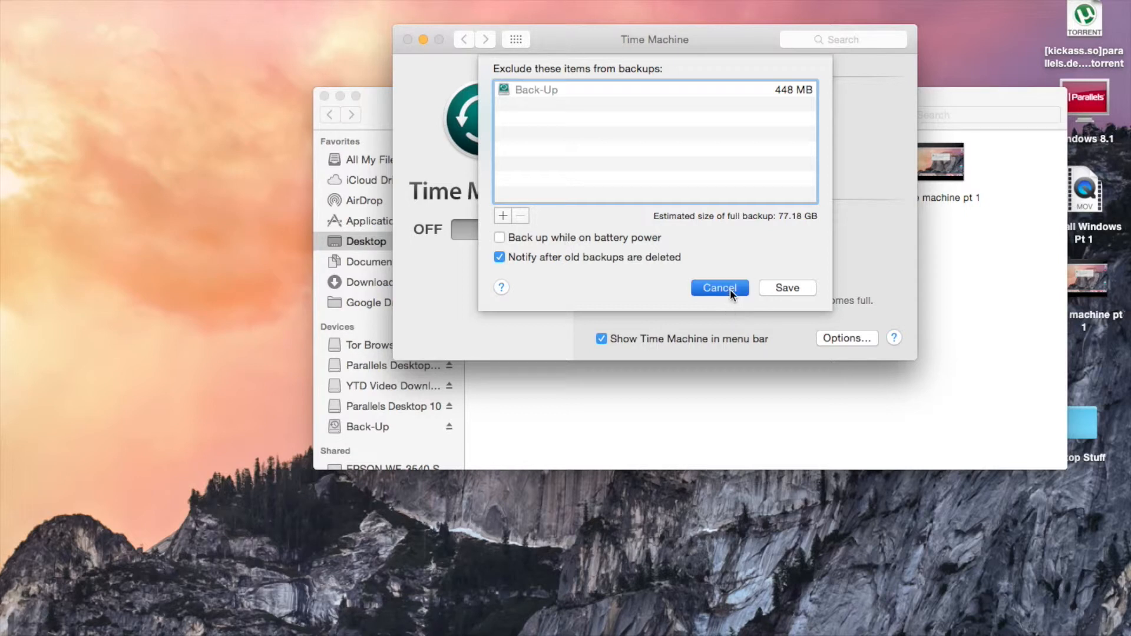
{"action": "left_click", "coordinate": [719, 287]}
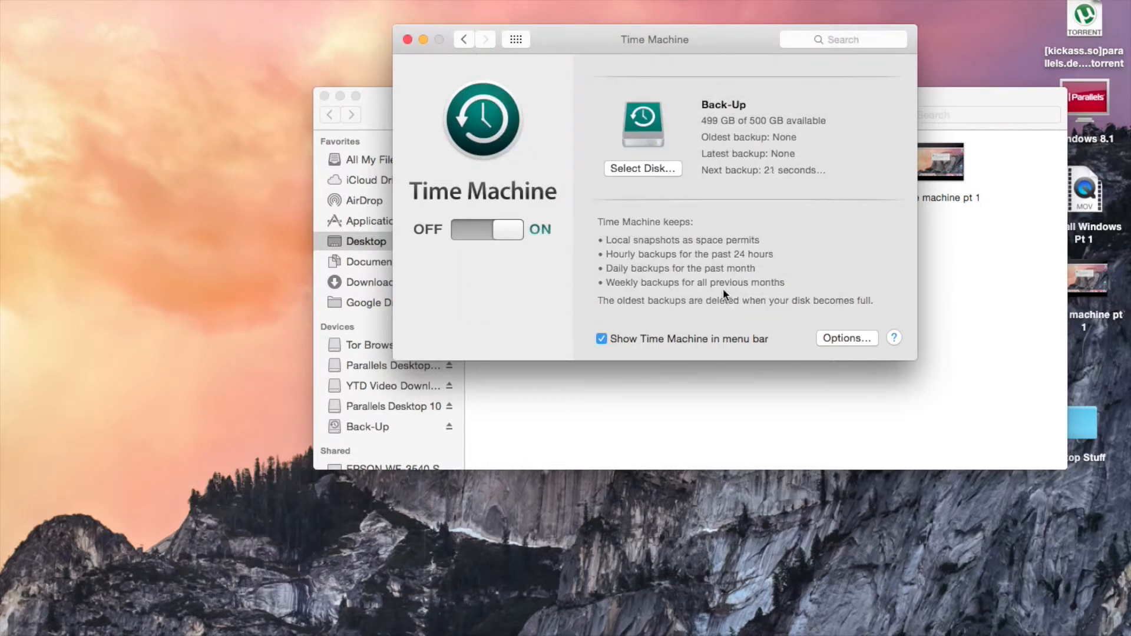